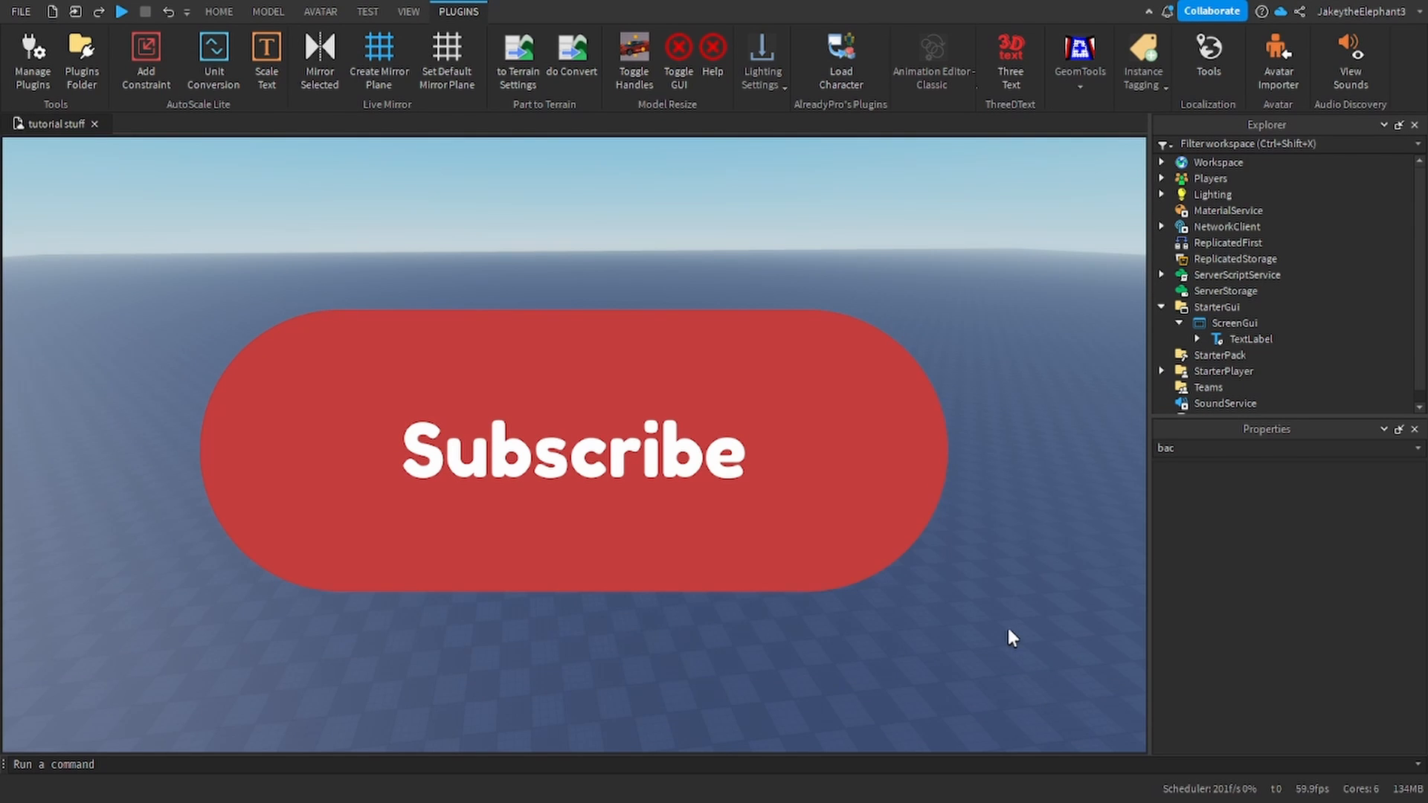
# Step: Switch the ribbon to the TEST tab to reach the emulation tools
pyautogui.click(368, 12)
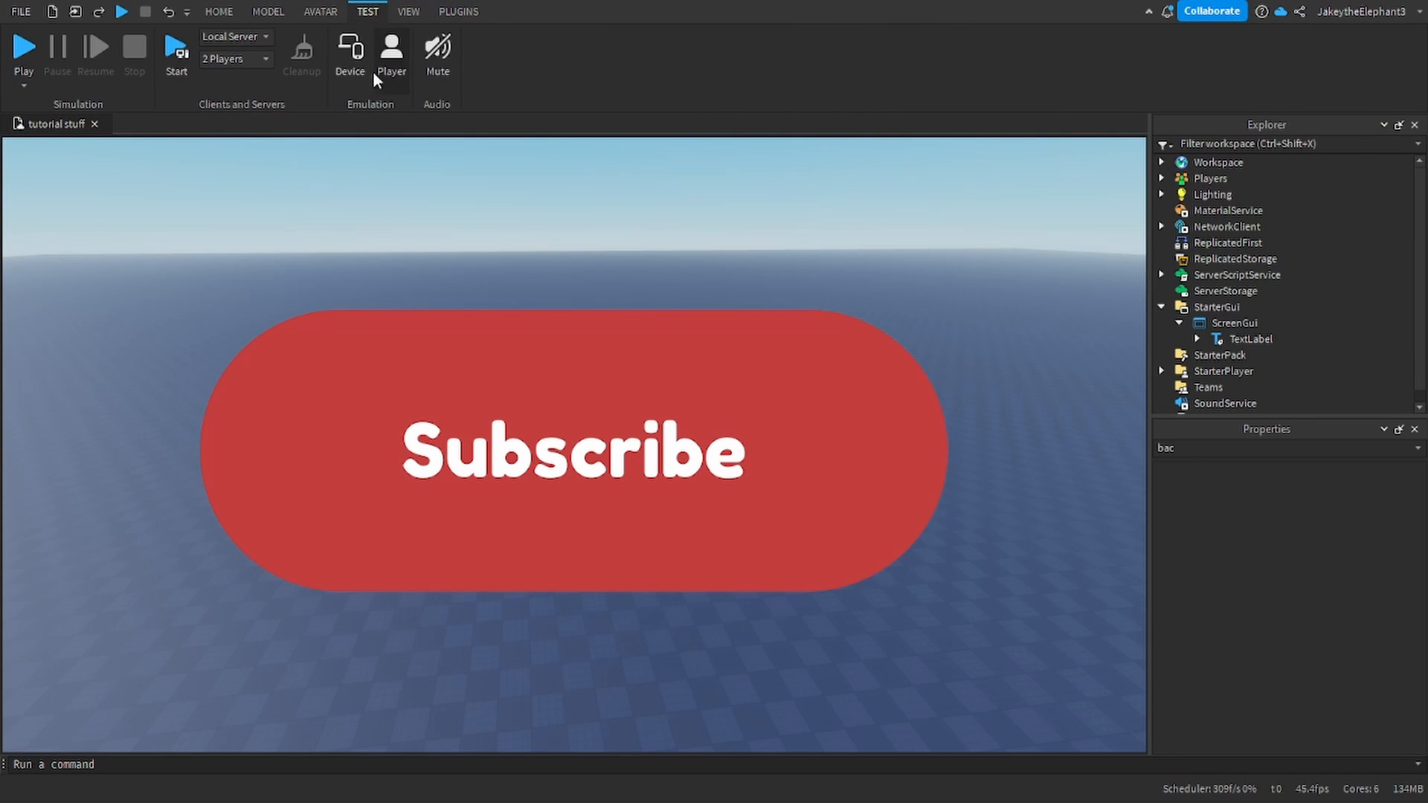
# Step: Emulate a device, trying iPhone X and then iPhone 6 Plus
pyautogui.click(349, 52)
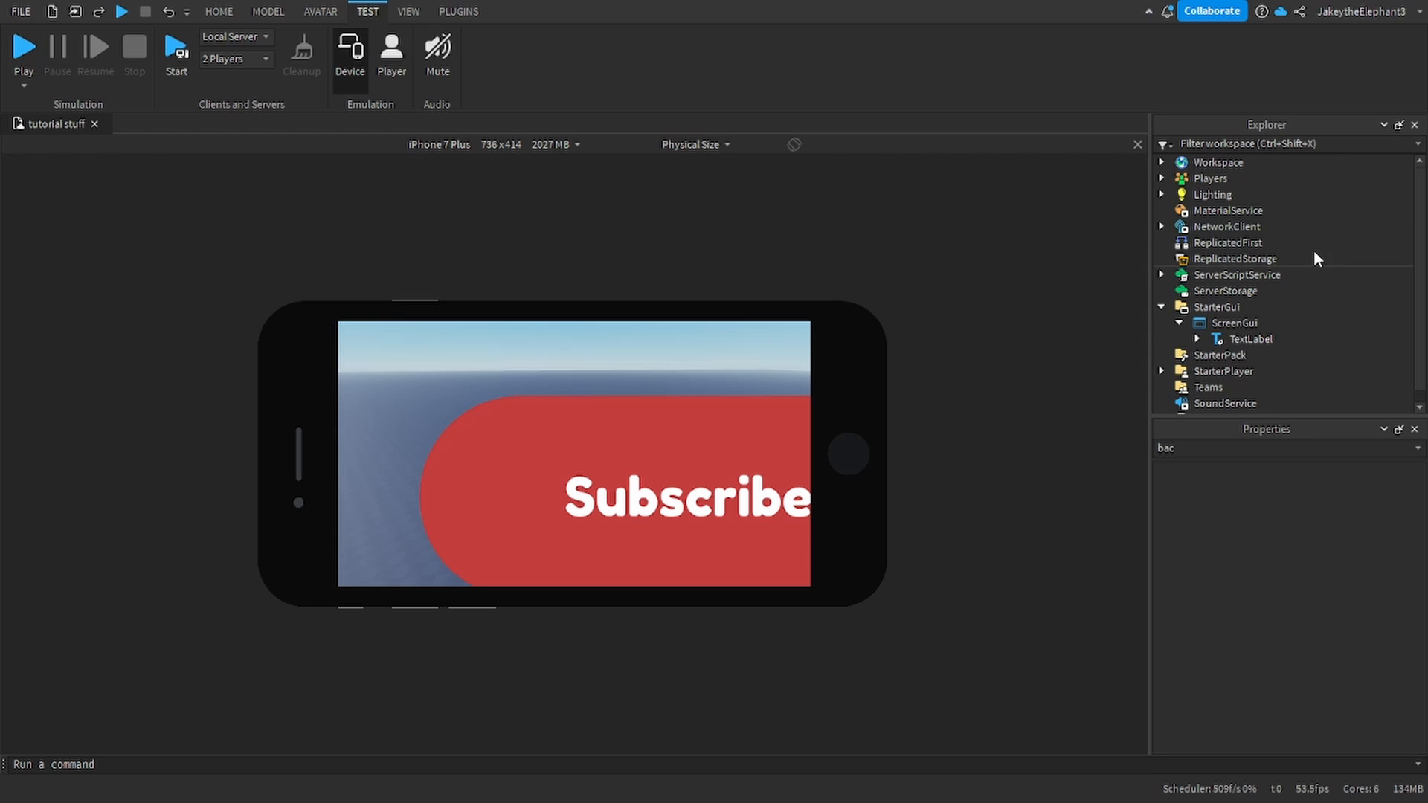
pyautogui.moveTo(590, 458)
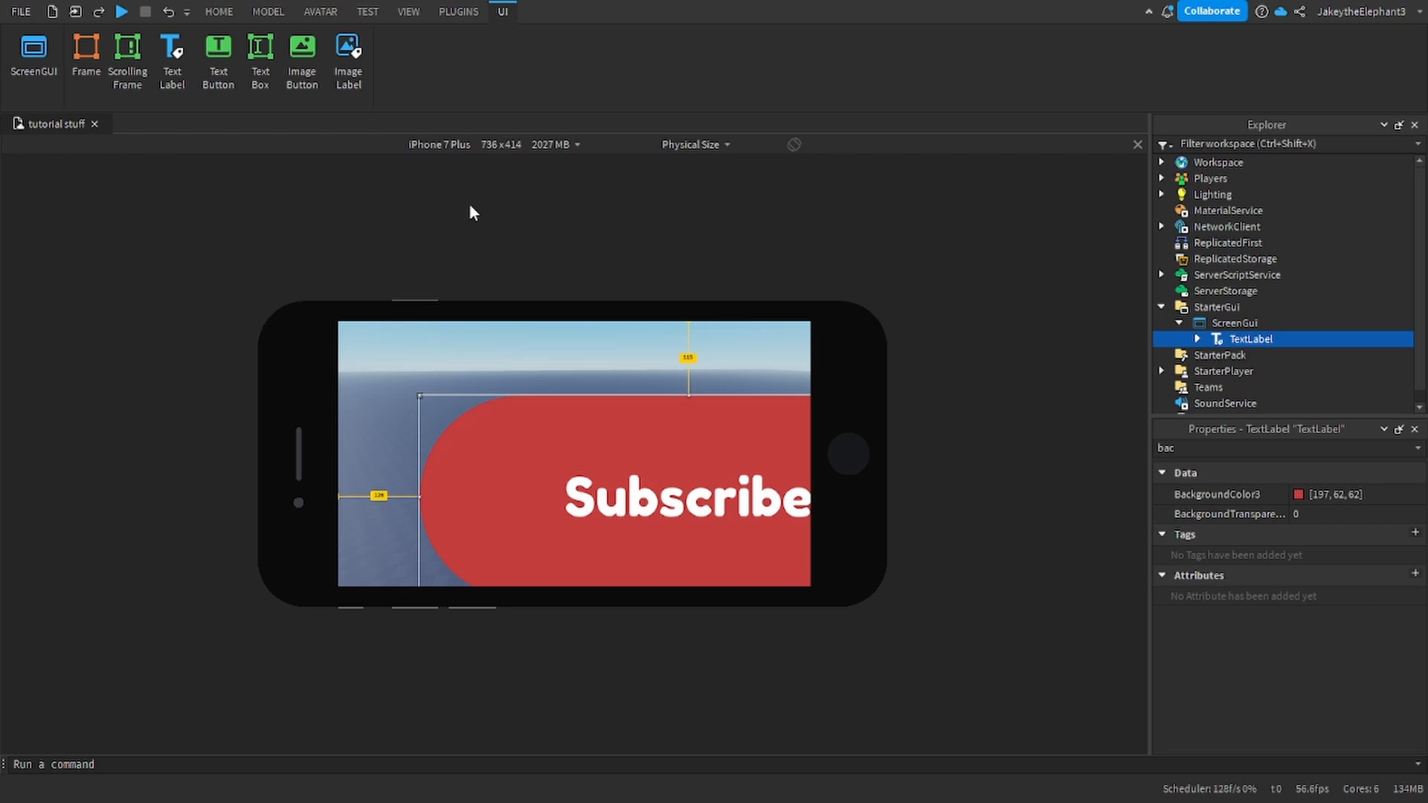
pyautogui.click(439, 144)
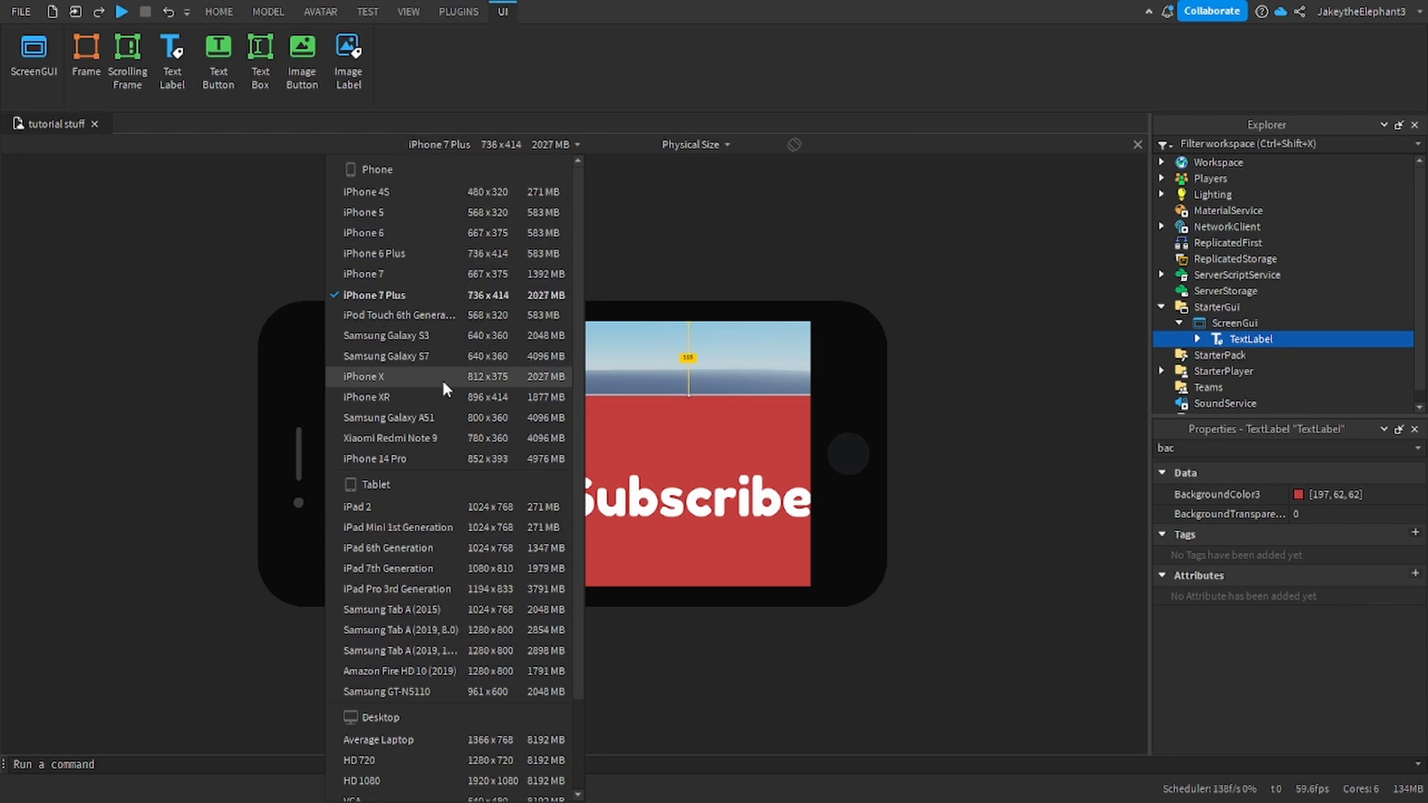
pyautogui.click(364, 377)
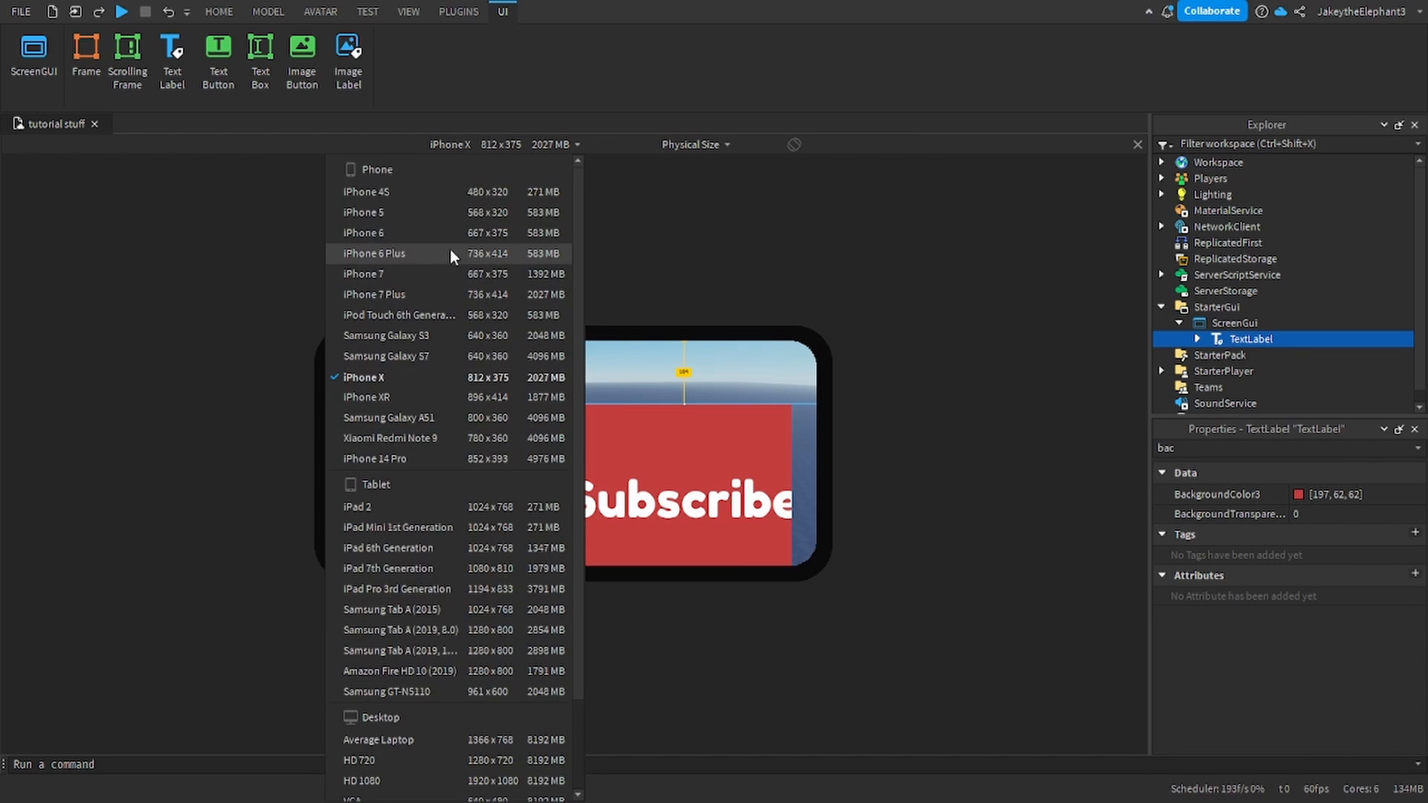
pyautogui.click(374, 252)
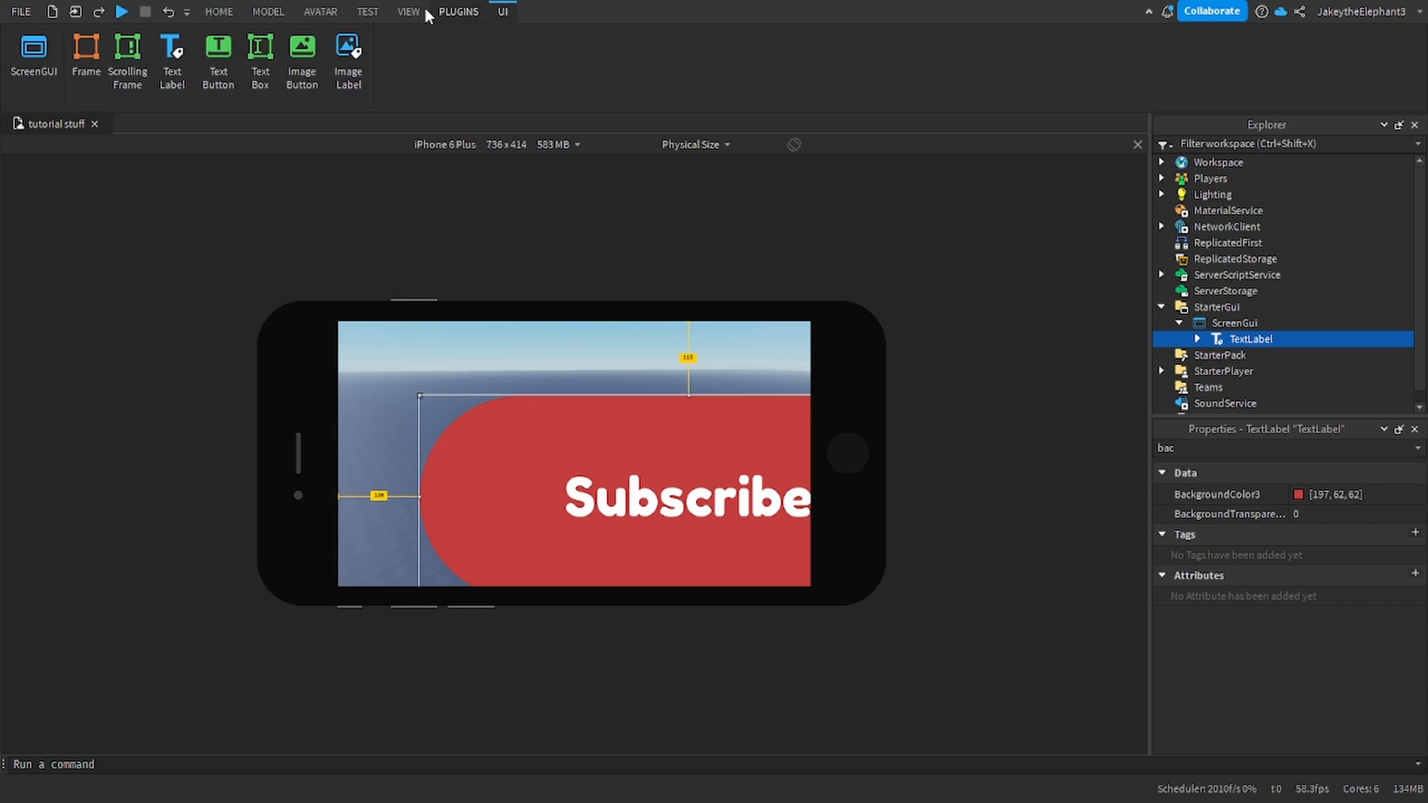
# Step: Switch the ribbon to the PLUGINS tab
pyautogui.click(459, 11)
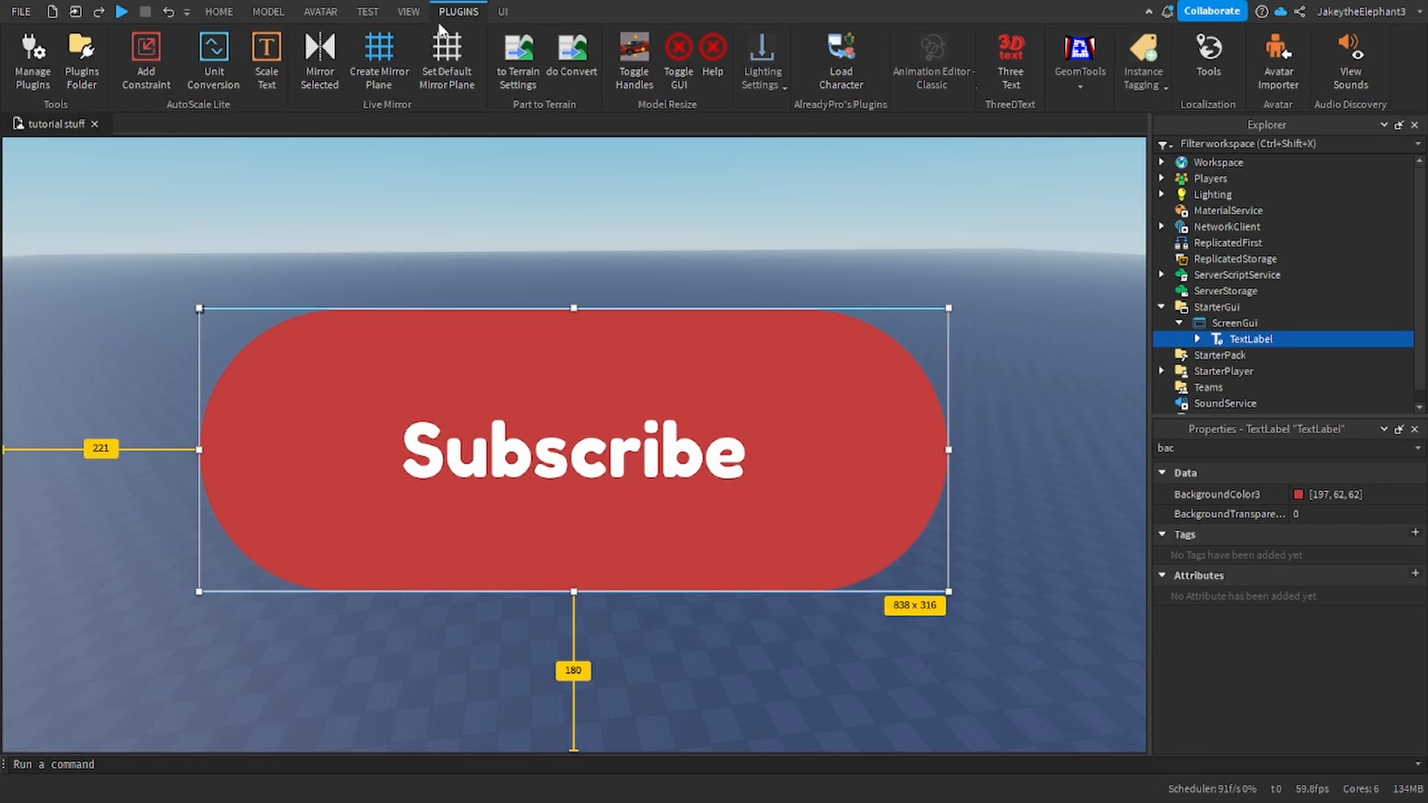
pyautogui.moveTo(187, 116)
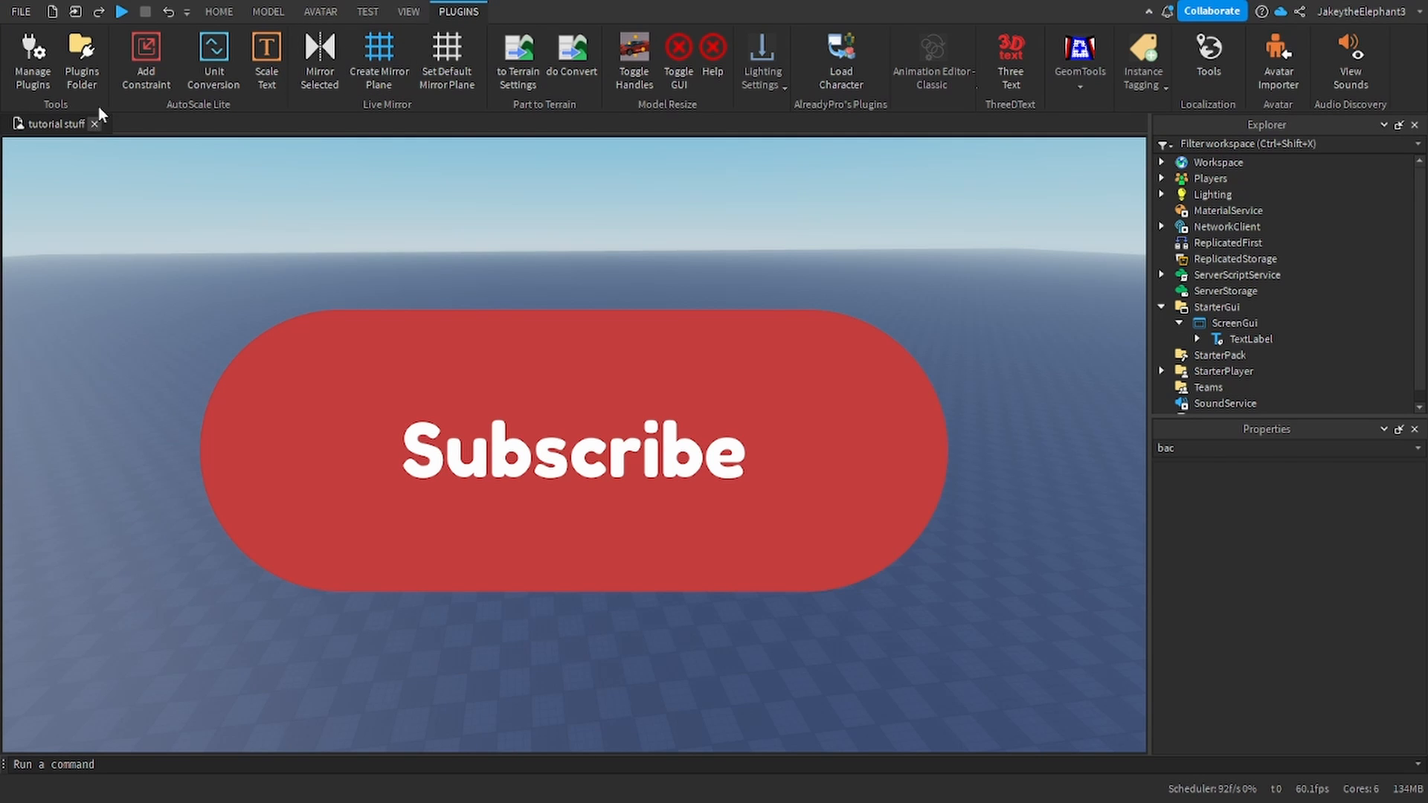
pyautogui.moveTo(213, 59)
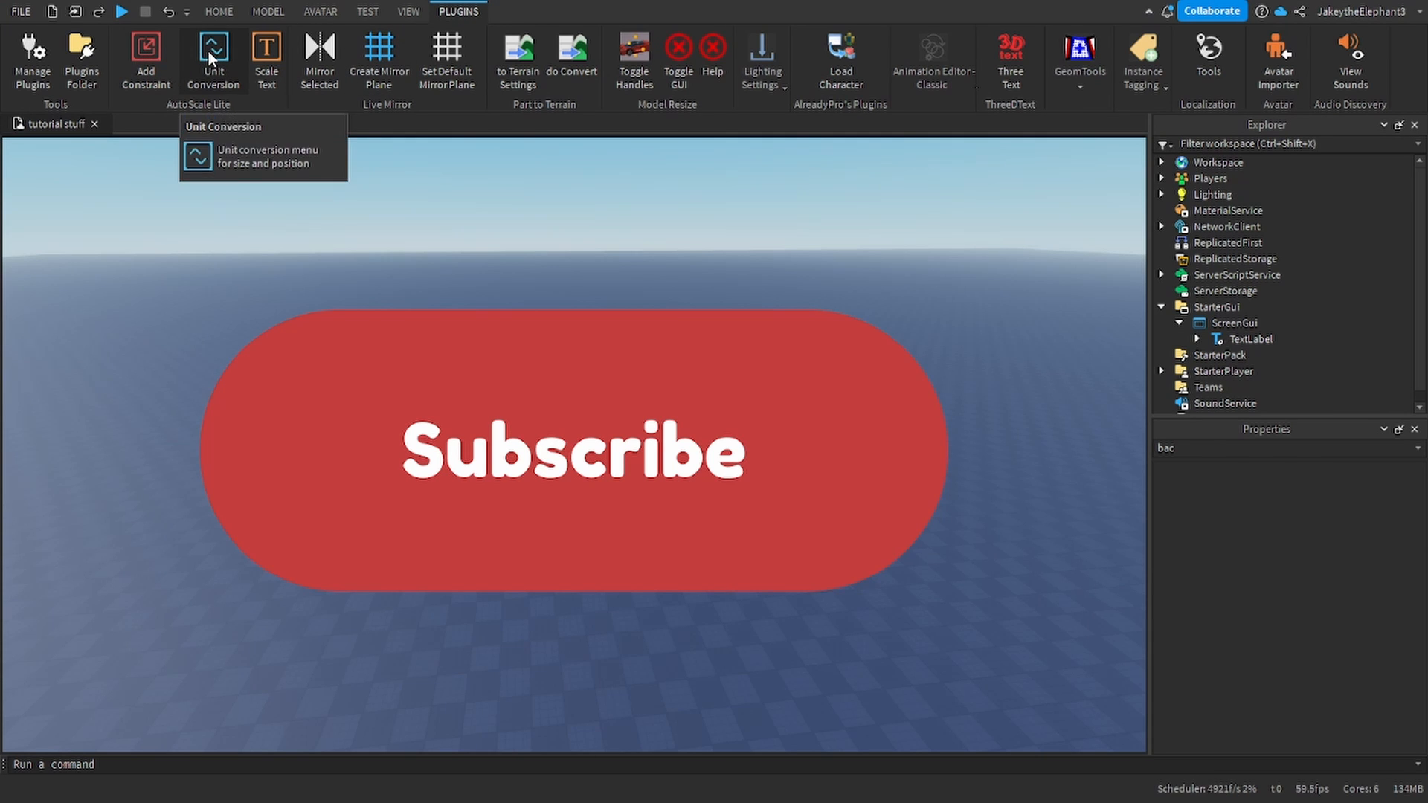
# Step: Use AutoScale Lite Unit Conversion to set Position and Size to Scale
pyautogui.click(212, 60)
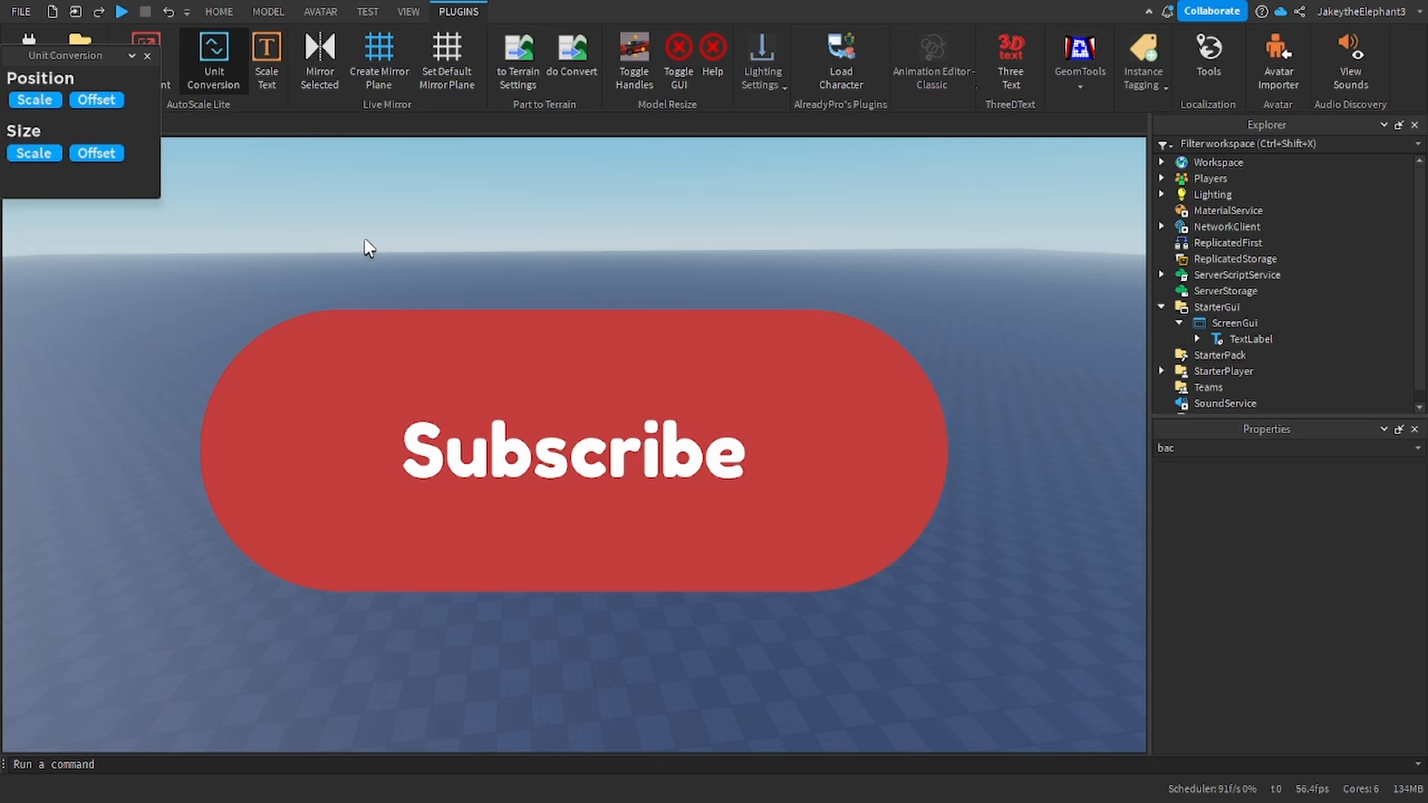
pyautogui.click(367, 11)
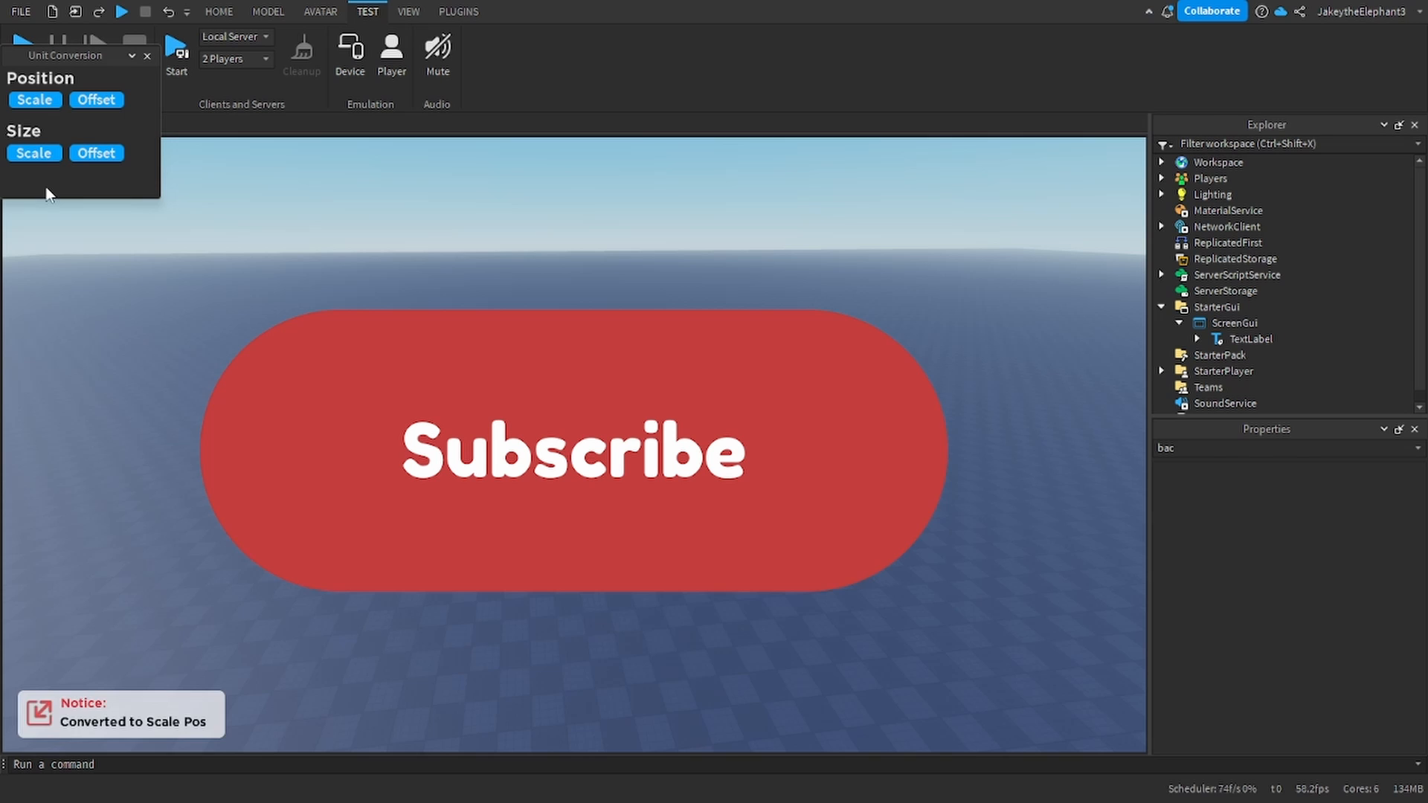
pyautogui.click(33, 152)
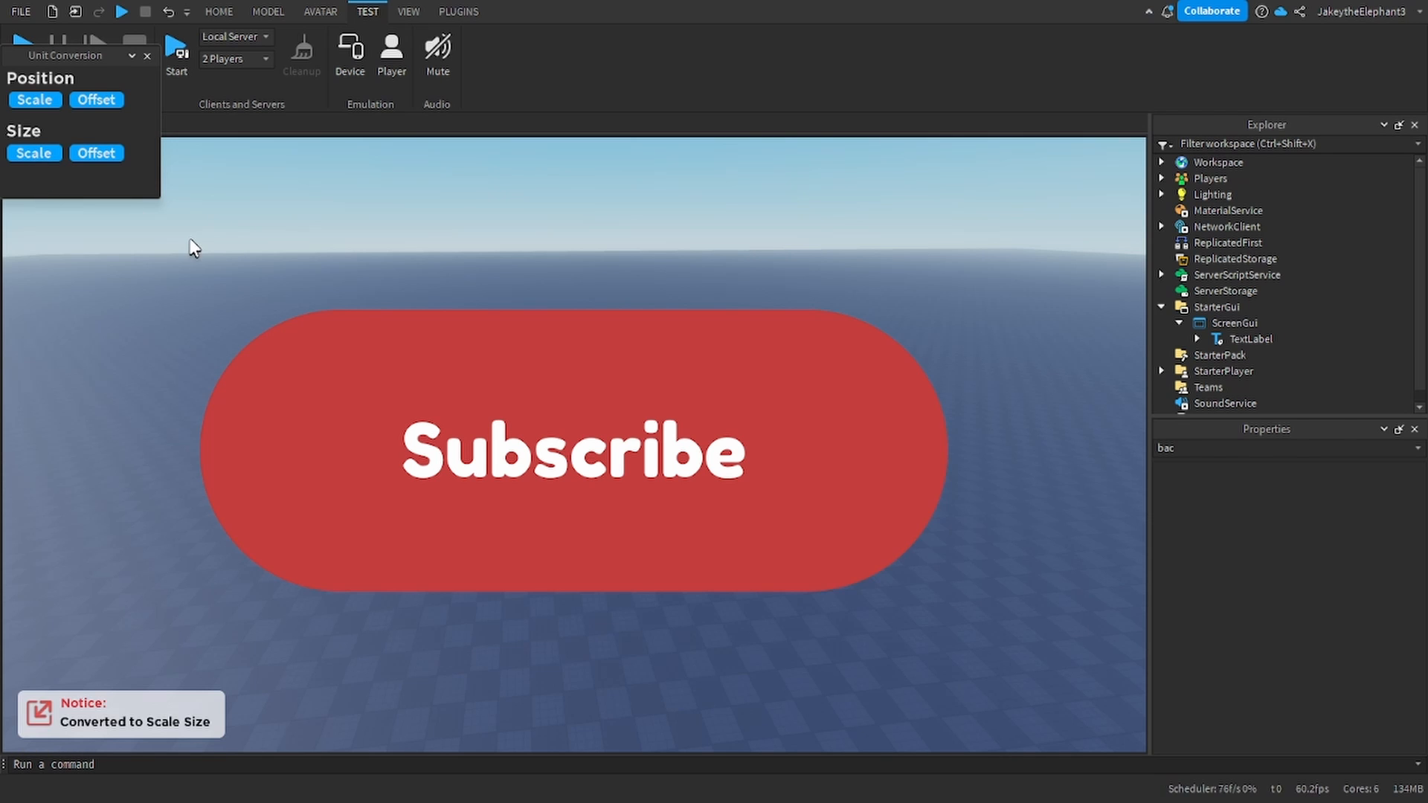
pyautogui.click(1251, 339)
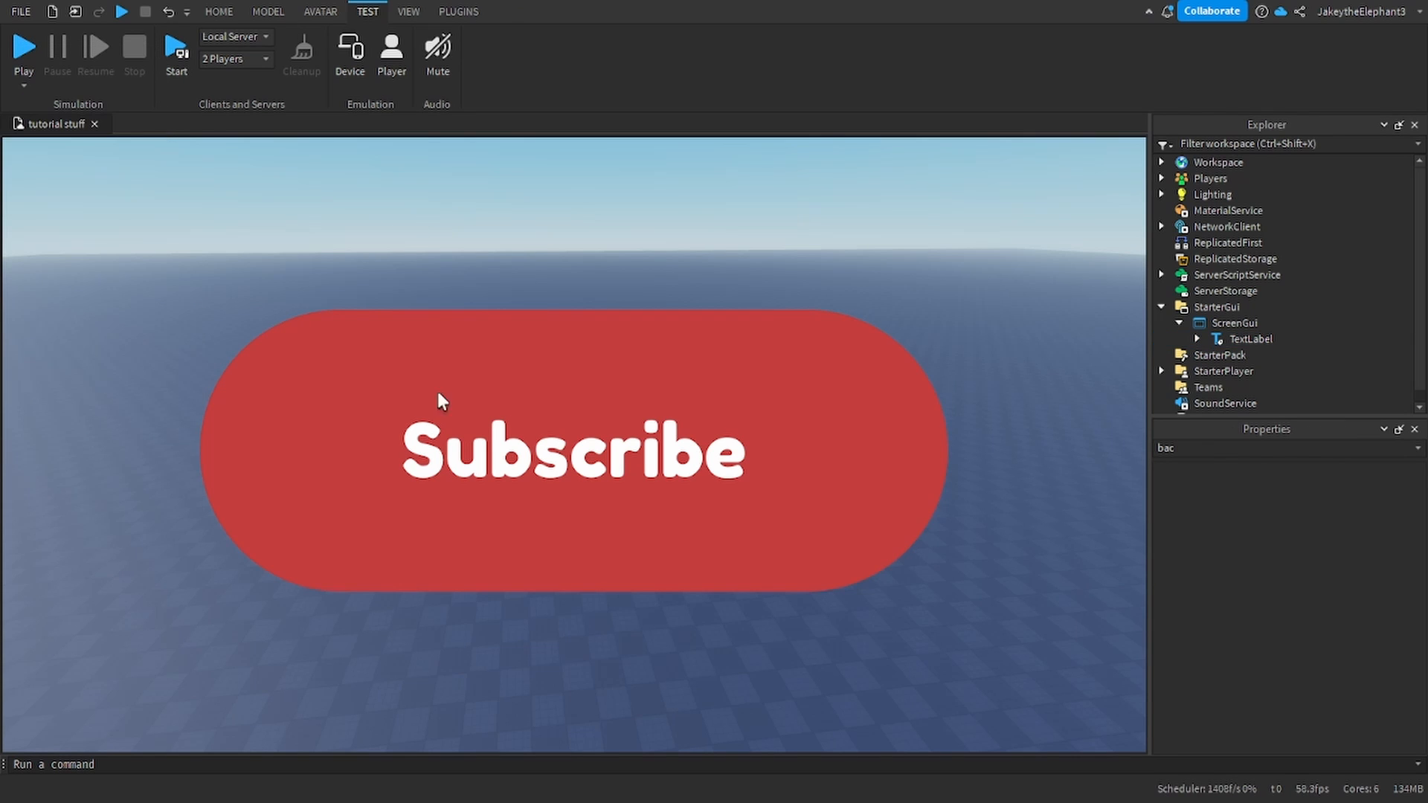
pyautogui.moveTo(507, 430)
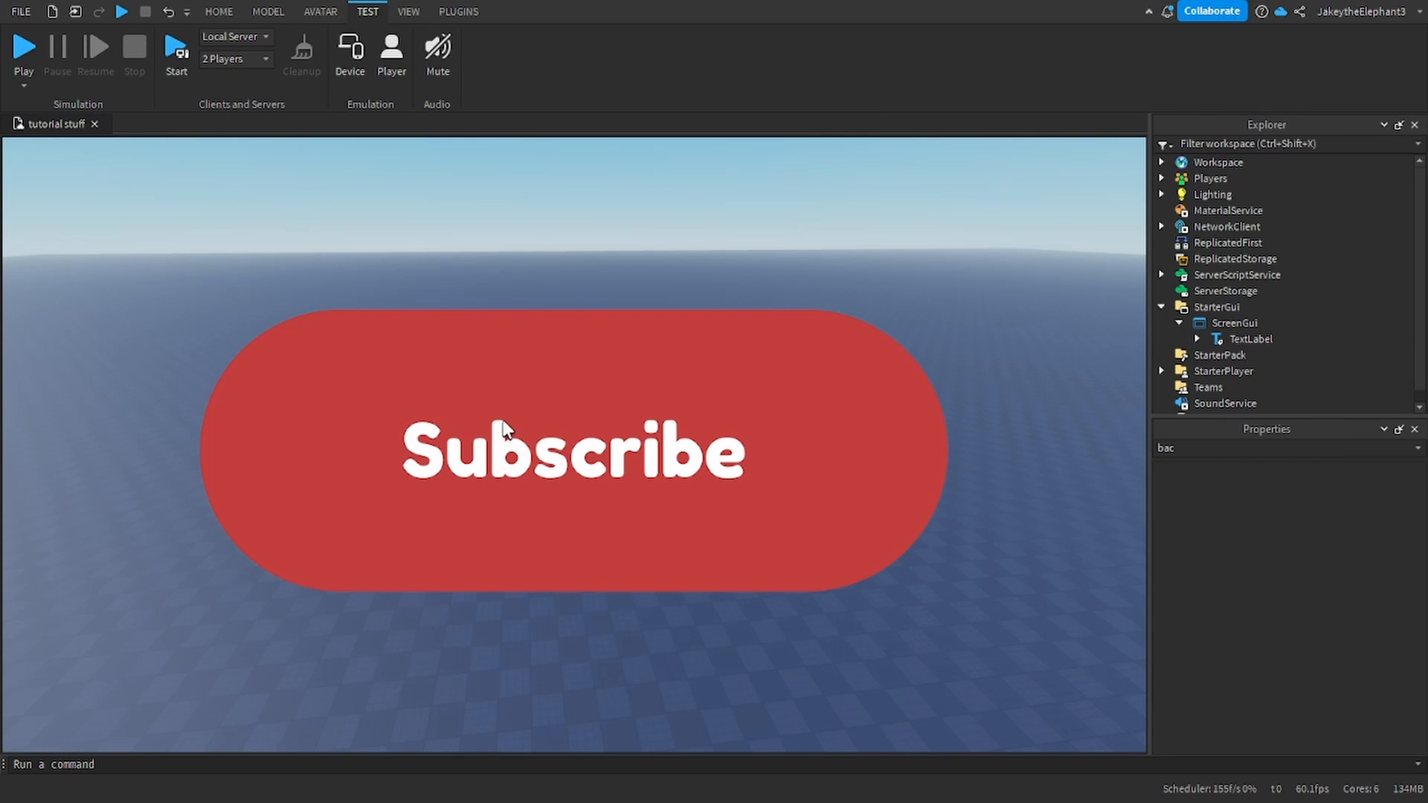